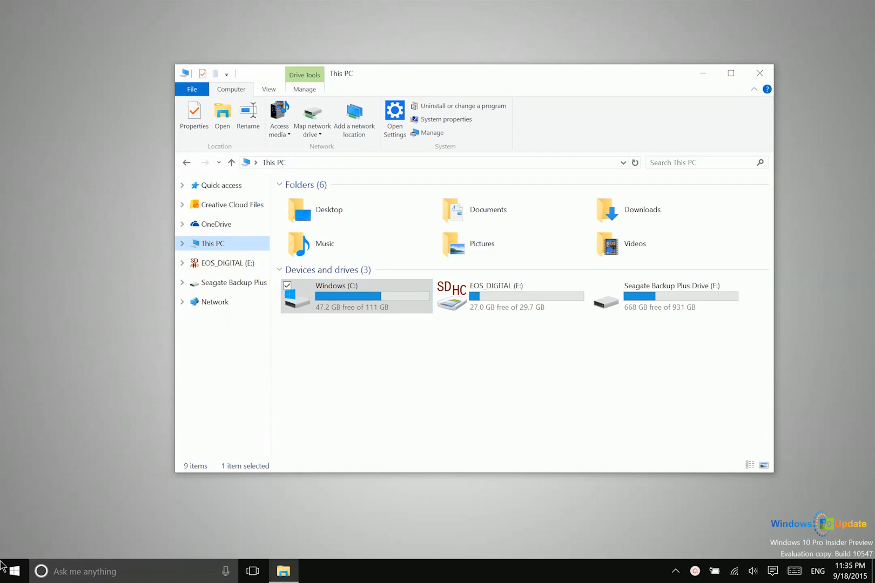
# - Show the contents of the Windows (C:) drive in File Explorer
pyautogui.click(12, 571)
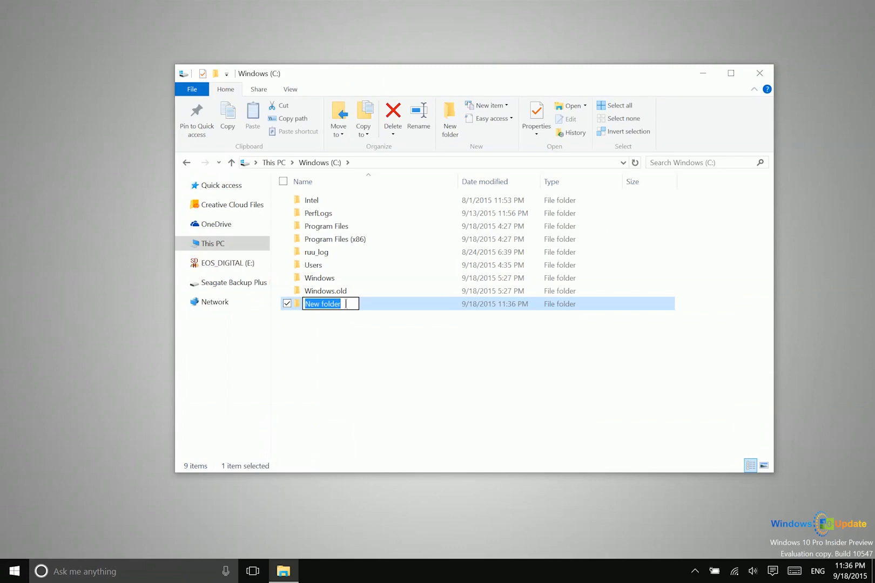
pyautogui.moveTo(397, 311)
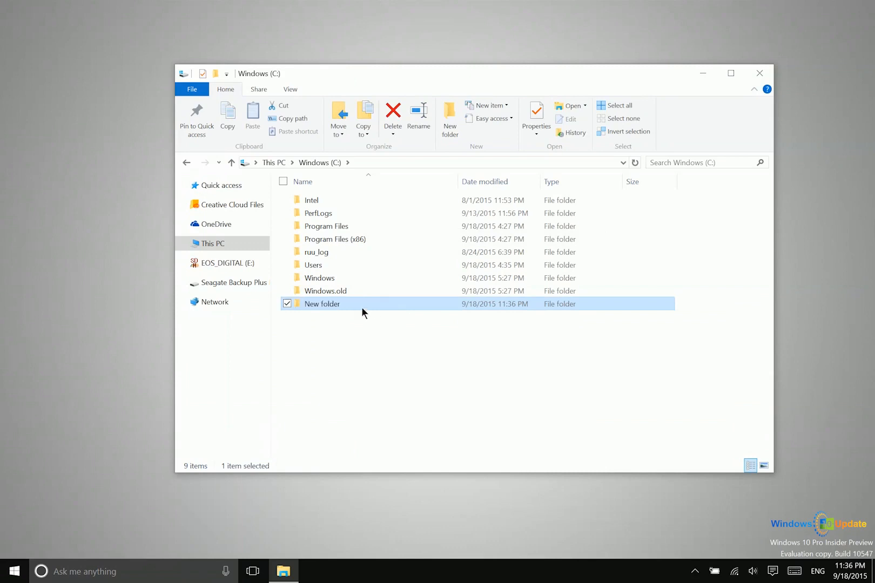
pyautogui.moveTo(340, 310)
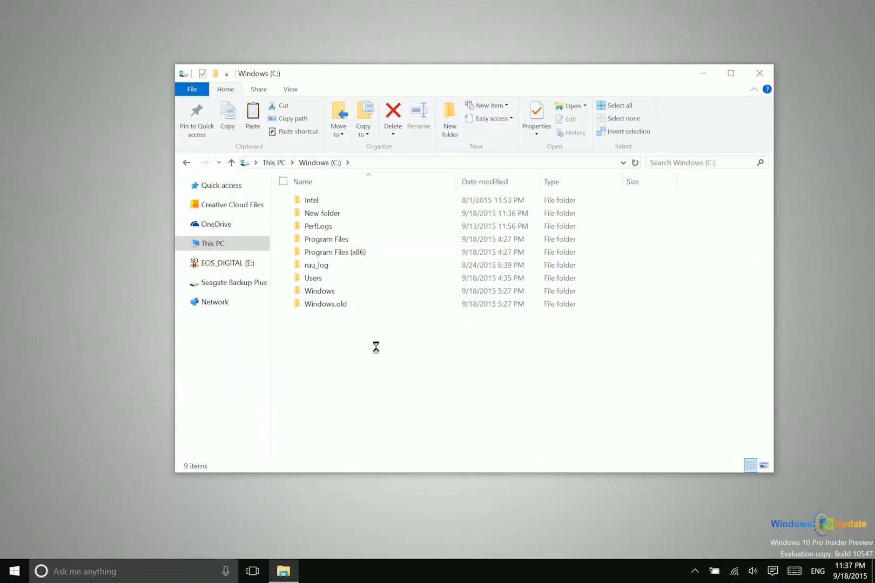
# - Create a second folder named New folder (2) at the C: drive root
pyautogui.click(450, 117)
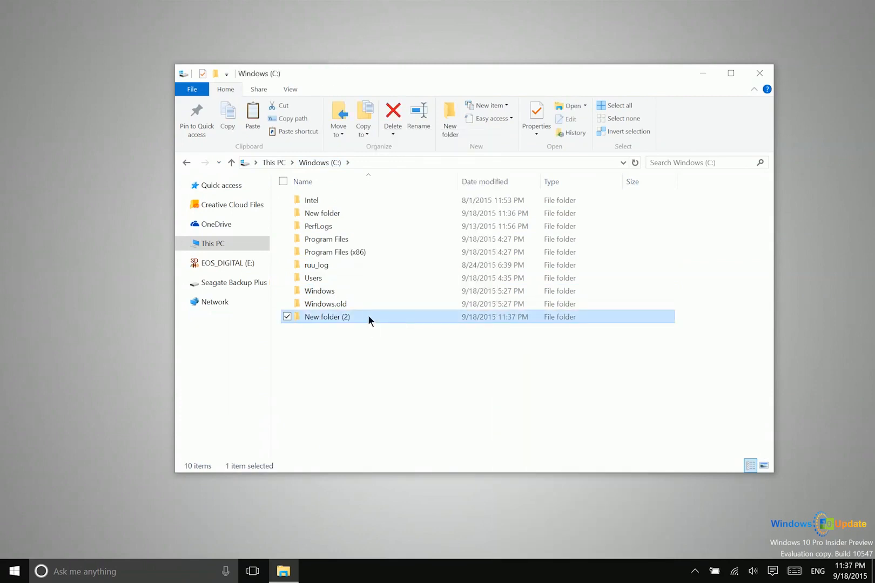
pyautogui.click(292, 131)
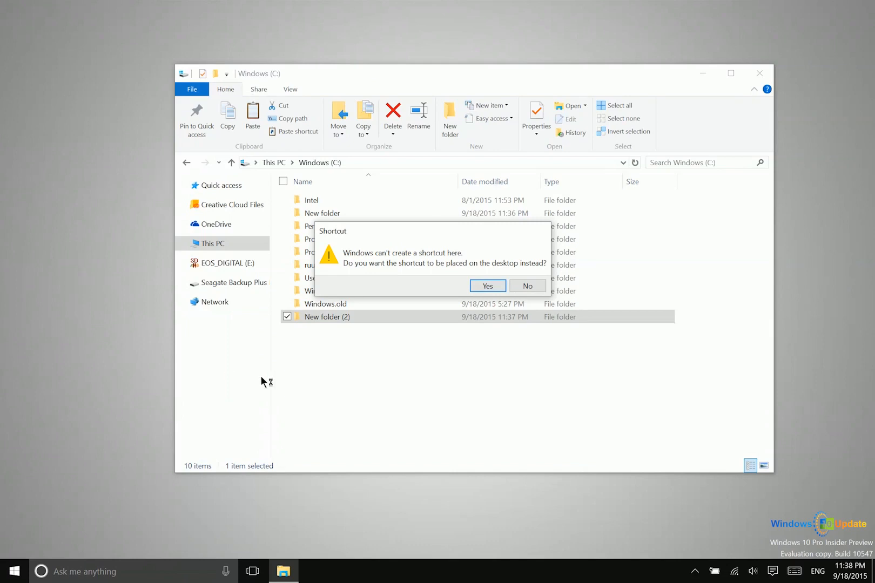
pyautogui.moveTo(319, 300)
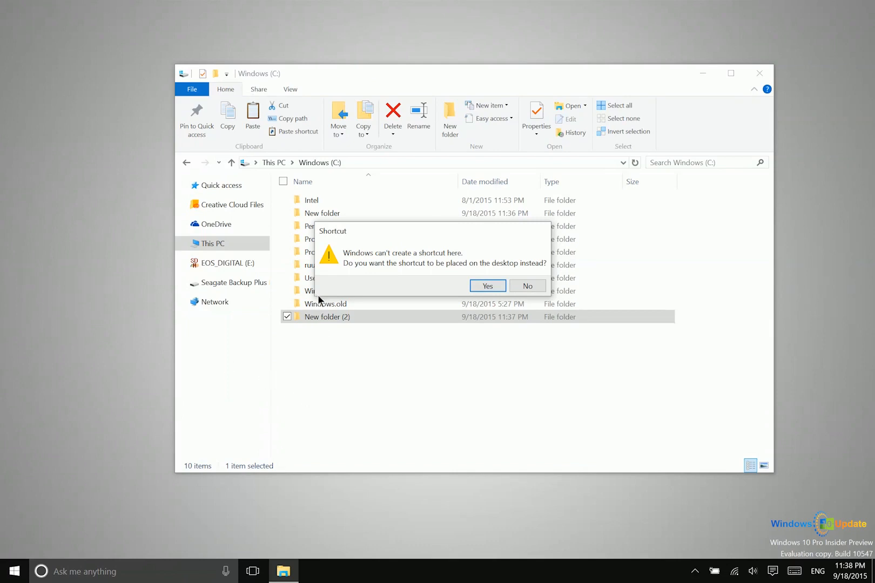